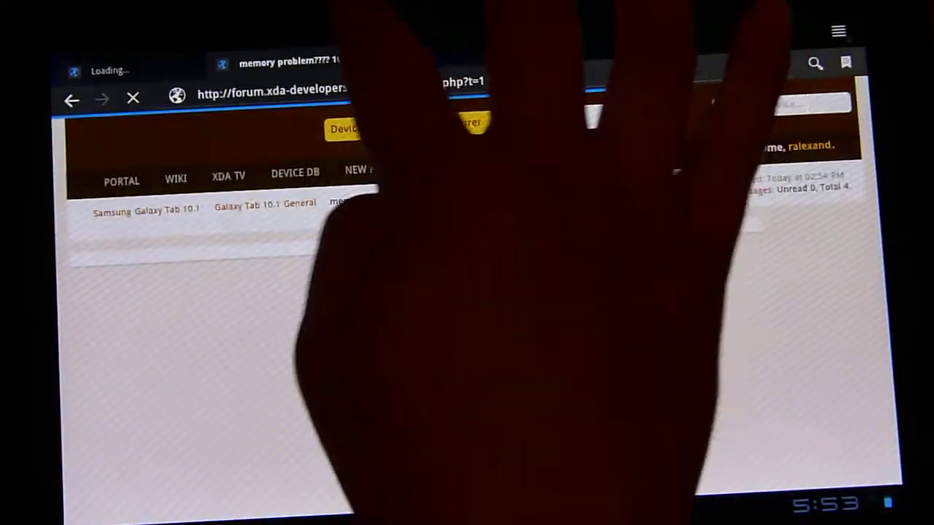
Switch from the forum page to the open reddit front page tab
{"action": "left_click", "coordinate": [839, 32]}
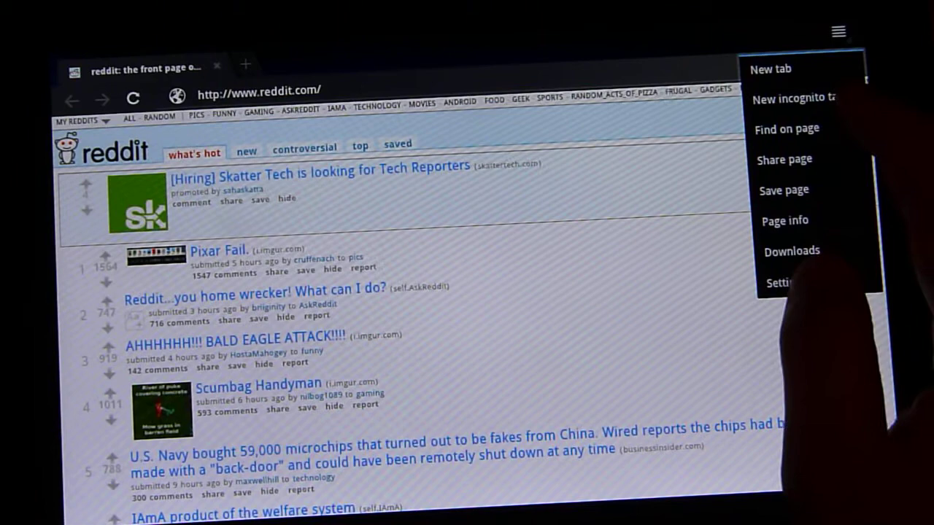
Run Find on page for 'fail', matching the Pixar Fail headline, then dismiss the search
{"action": "left_click", "coordinate": [788, 129]}
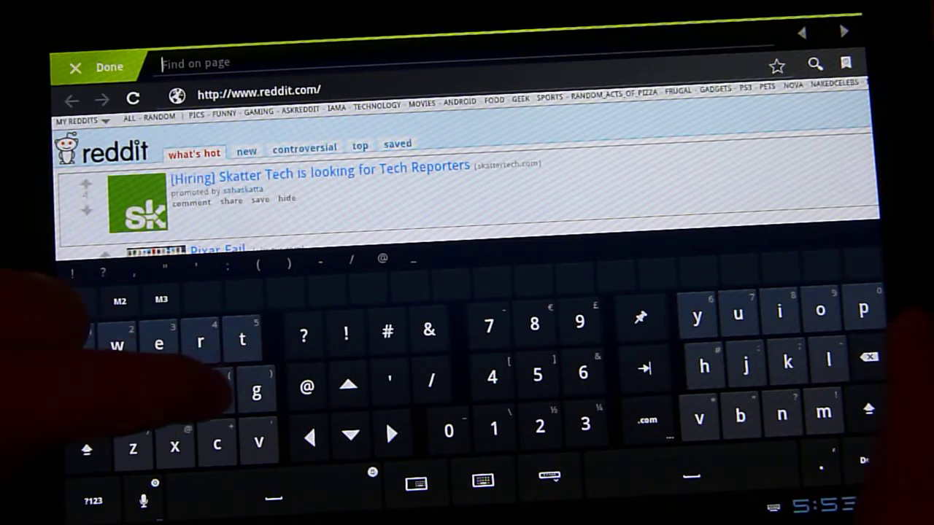
{"action": "type", "text": "fail"}
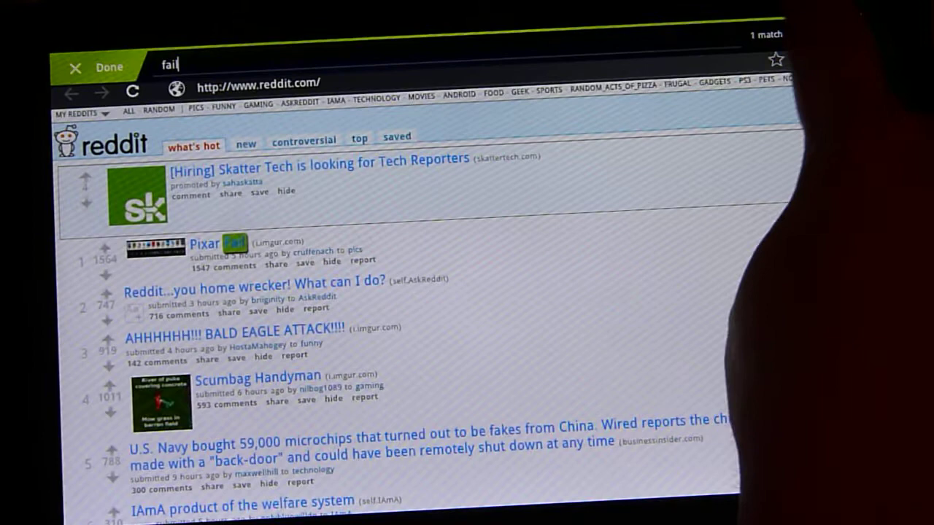
{"action": "left_click", "coordinate": [72, 67]}
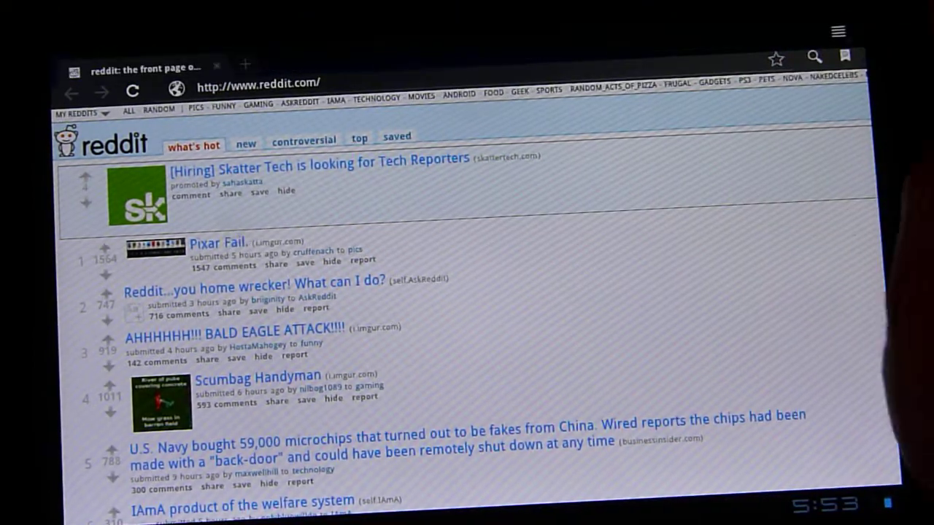
View the reddit page's title and address via Page info, dismiss it, and reopen the page actions
{"action": "left_click", "coordinate": [837, 32]}
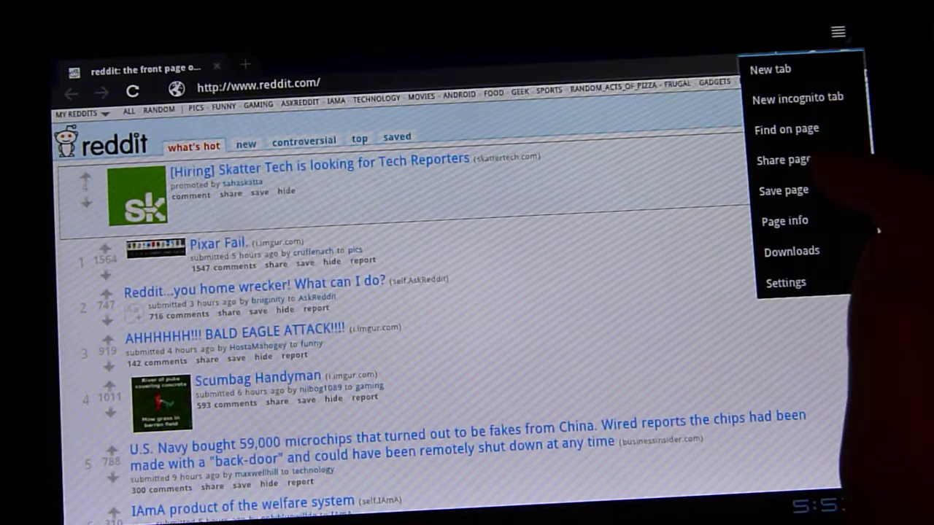
{"action": "left_click", "coordinate": [787, 159]}
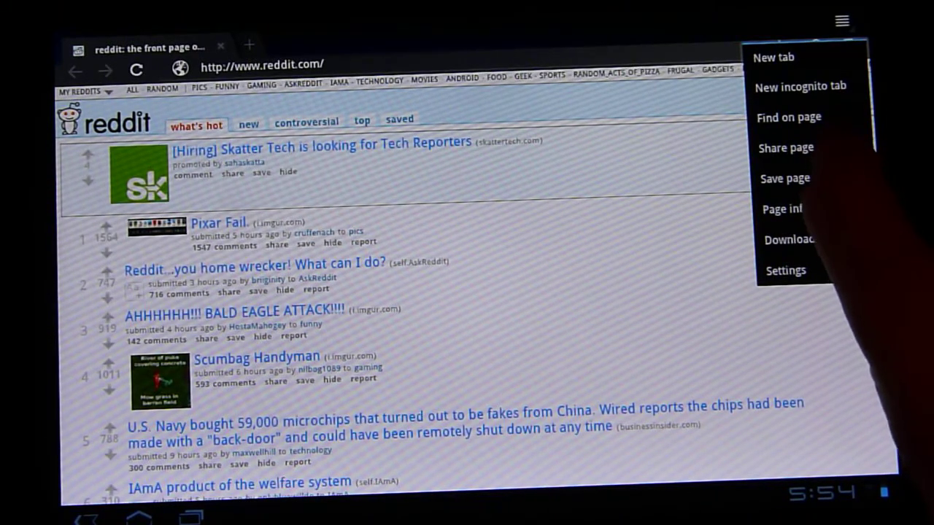
{"action": "left_click", "coordinate": [782, 211]}
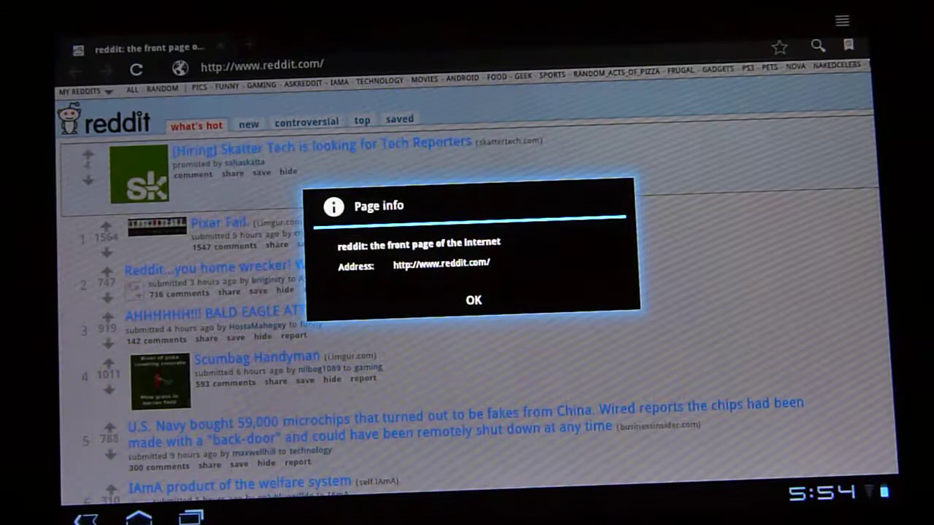
{"action": "left_click", "coordinate": [473, 301]}
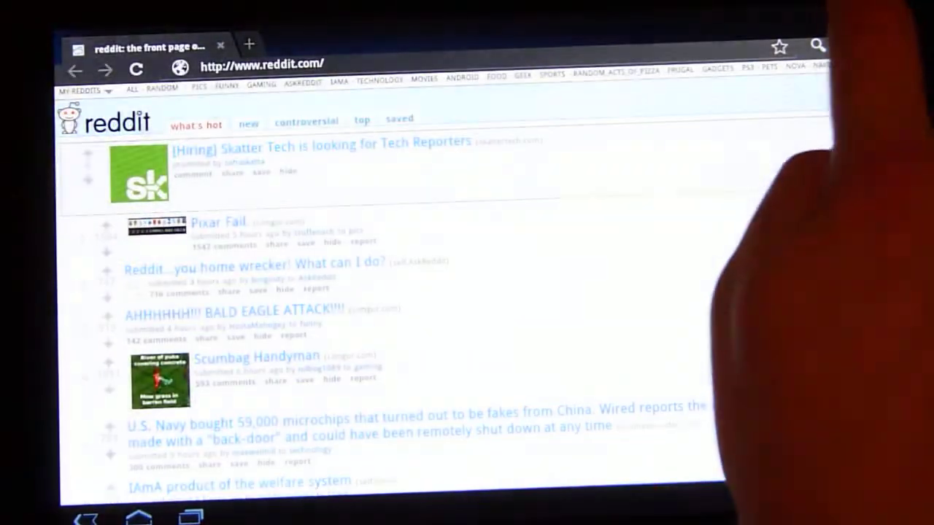
{"action": "left_click", "coordinate": [842, 21]}
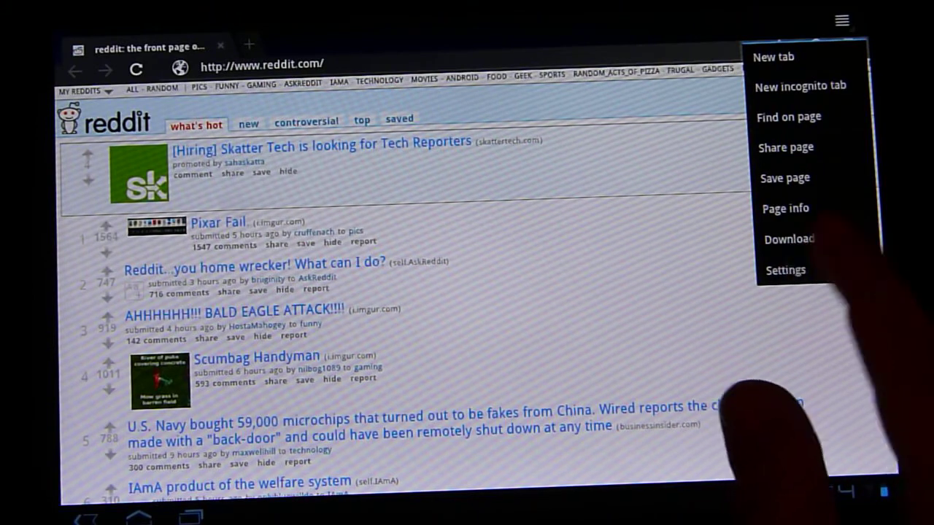
Enter Settings to show the General section: homepage, Chrome sync and form auto-fill
{"action": "left_click", "coordinate": [785, 270]}
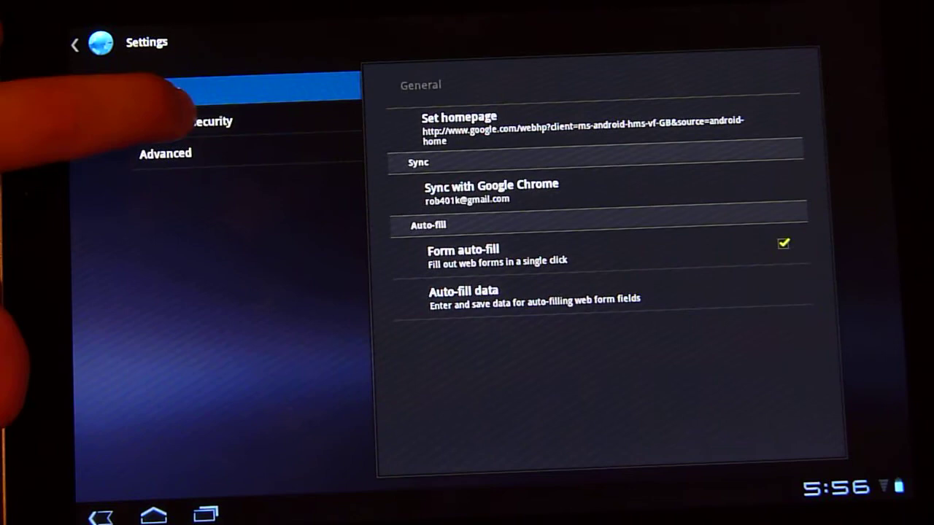
Review Privacy & security down to cookies, form data, location and passwords, then move to Advanced
{"action": "left_click", "coordinate": [189, 121]}
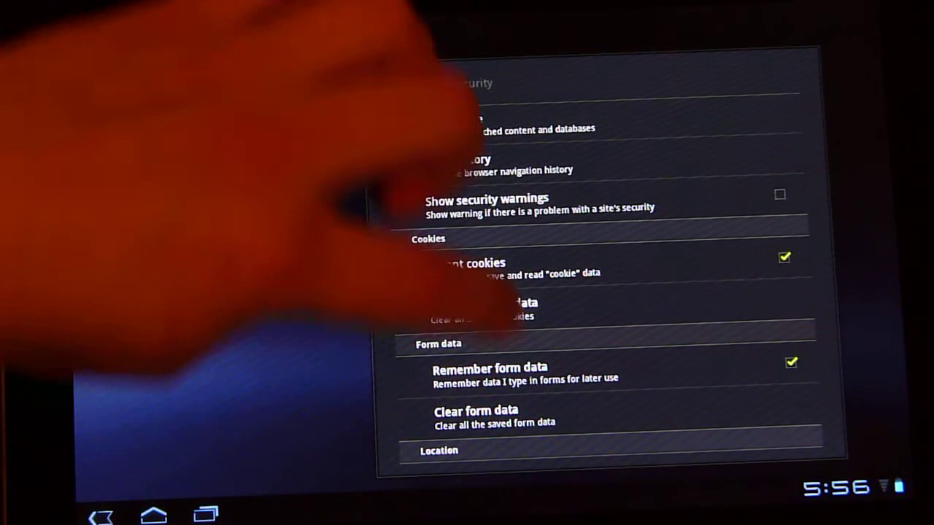
{"action": "scroll", "scroll_direction": "down", "scroll_amount": 3}
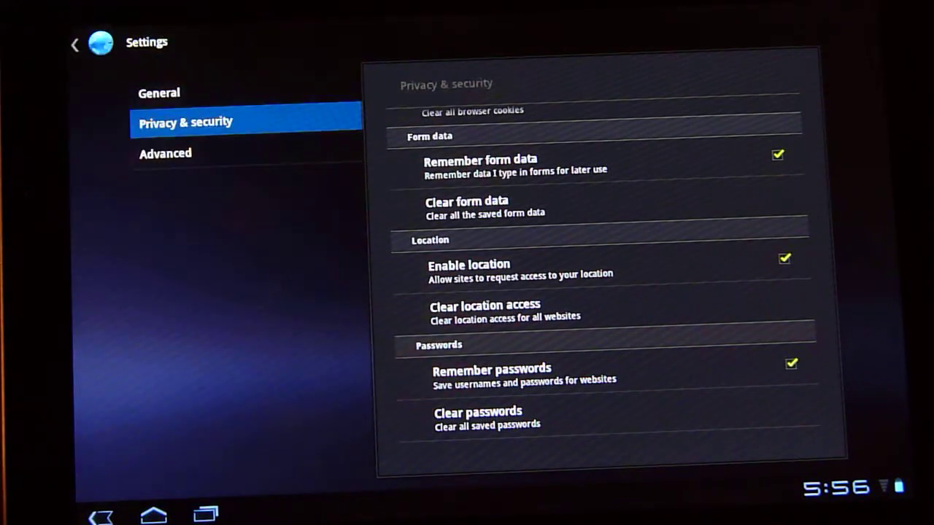
{"action": "left_click", "coordinate": [165, 153]}
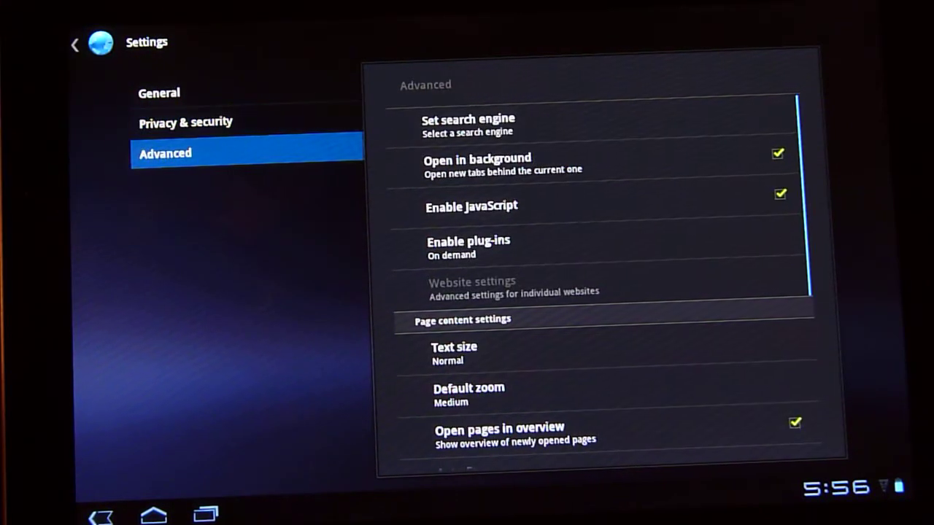
{"action": "left_click", "coordinate": [470, 124]}
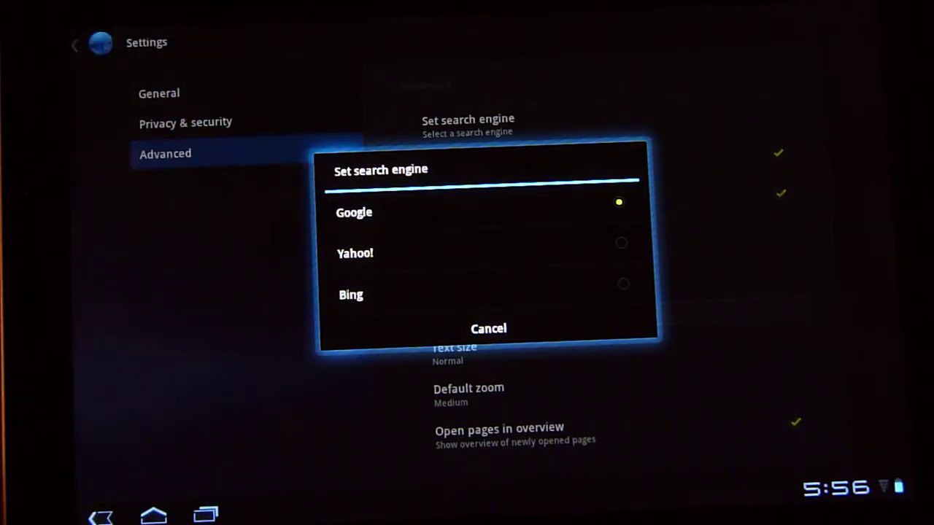
{"action": "left_click", "coordinate": [488, 328]}
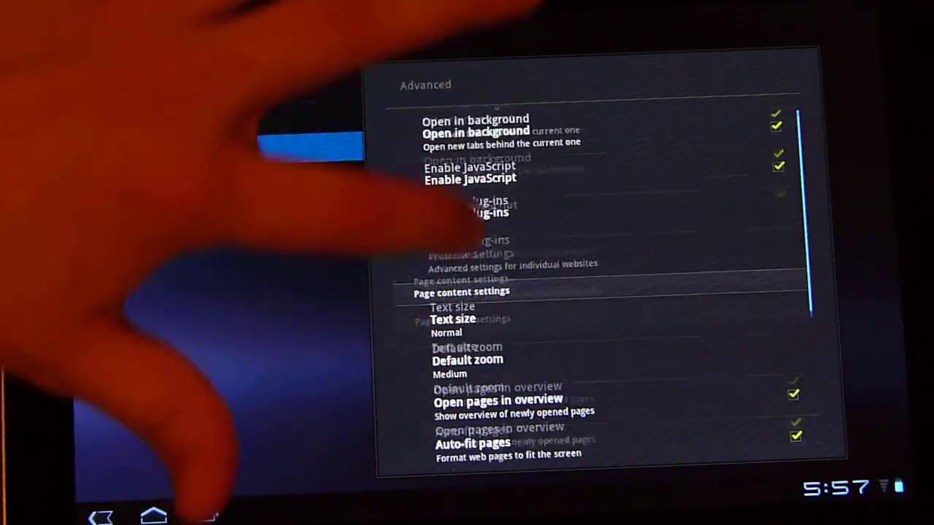
{"action": "scroll", "scroll_direction": "down", "scroll_amount": 3}
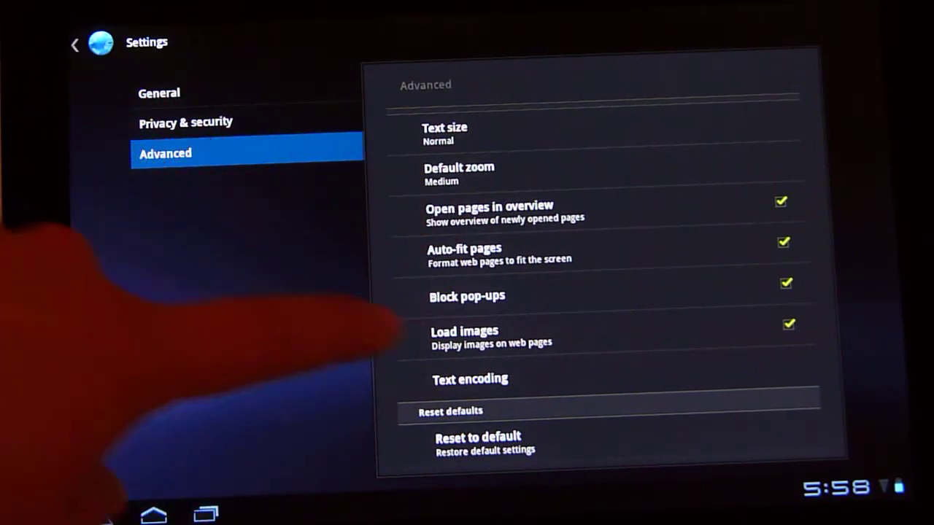
Scroll through the remaining Advanced settings before returning to the reddit page
{"action": "scroll", "scroll_direction": "down", "scroll_amount": 3}
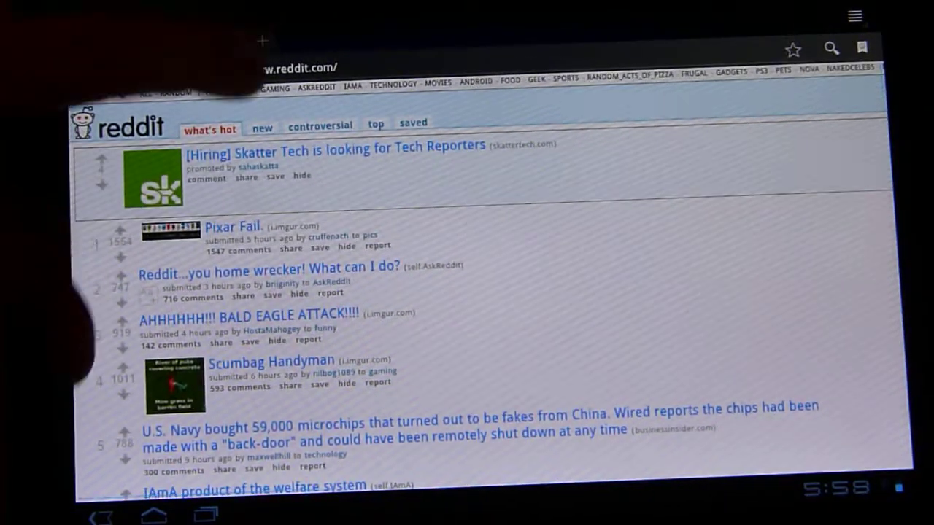
Scroll further down reddit and bring up the page commands, now including the debug dump entries
{"action": "scroll", "scroll_direction": "down", "scroll_amount": 3}
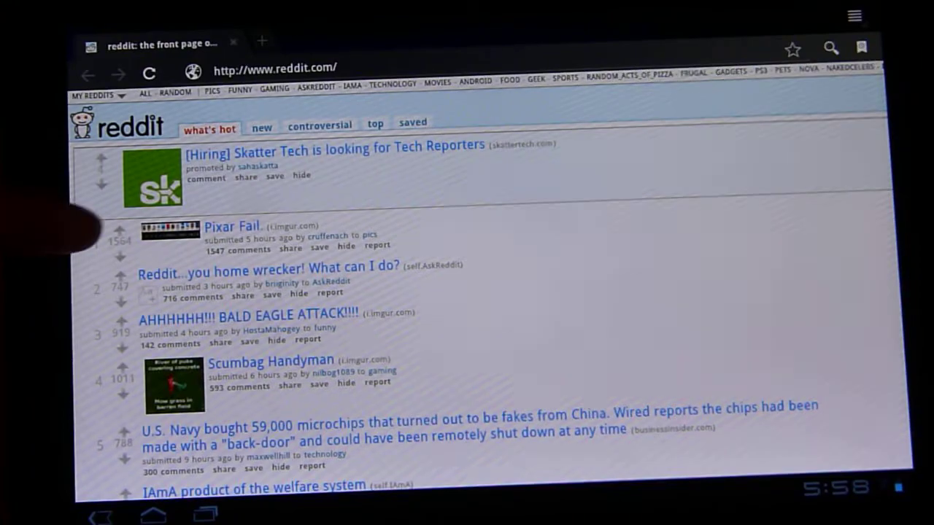
{"action": "scroll", "scroll_direction": "down", "scroll_amount": 3}
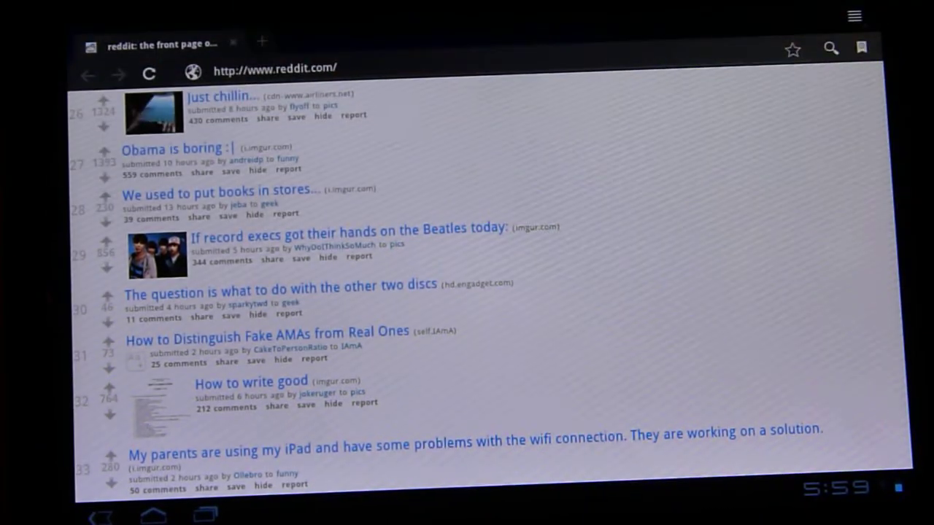
{"action": "left_click", "coordinate": [276, 67]}
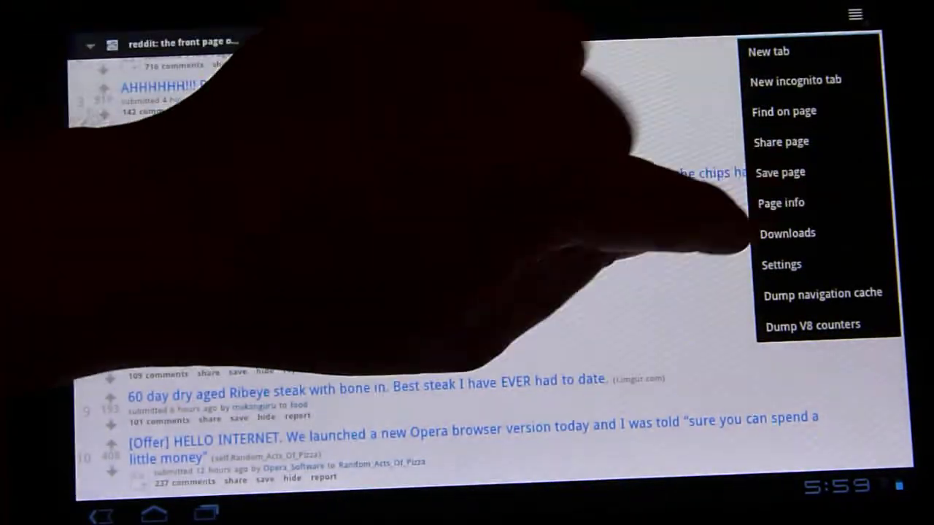
Review the hidden Debug settings pane, return to the shrunken reddit page, and reopen the page commands
{"action": "left_click", "coordinate": [782, 266]}
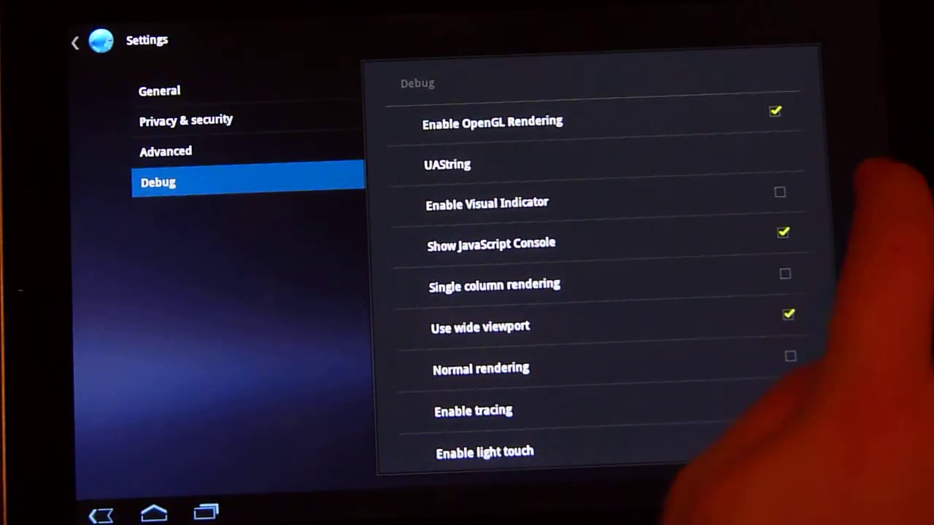
{"action": "left_click", "coordinate": [779, 193]}
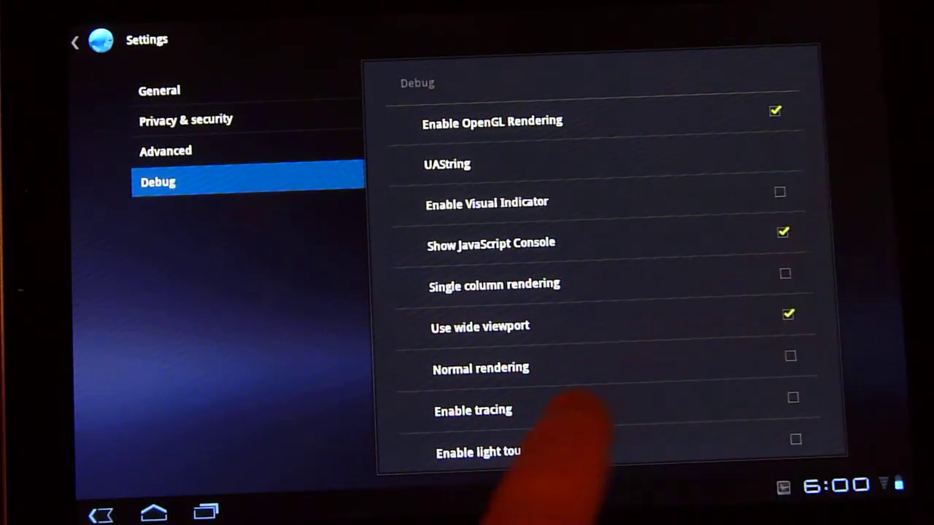
{"action": "scroll", "scroll_direction": "down", "scroll_amount": 3}
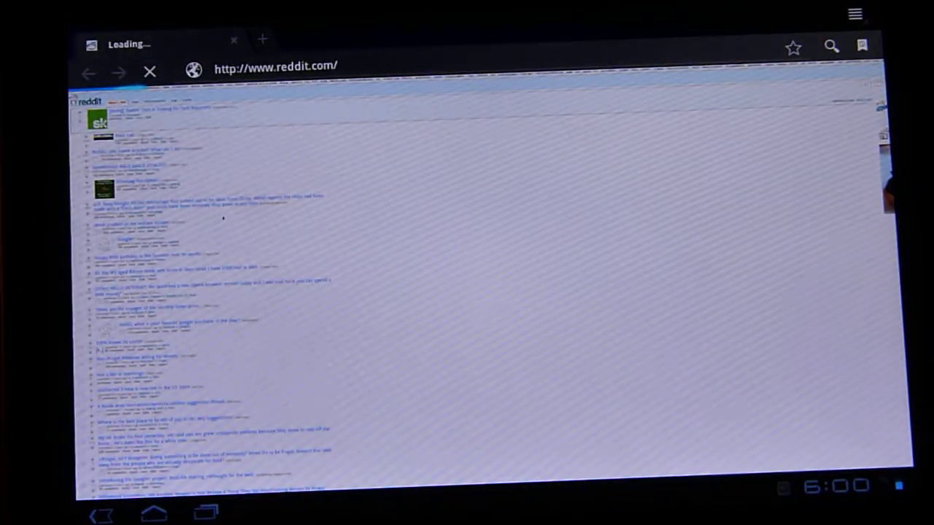
{"action": "left_click", "coordinate": [855, 14]}
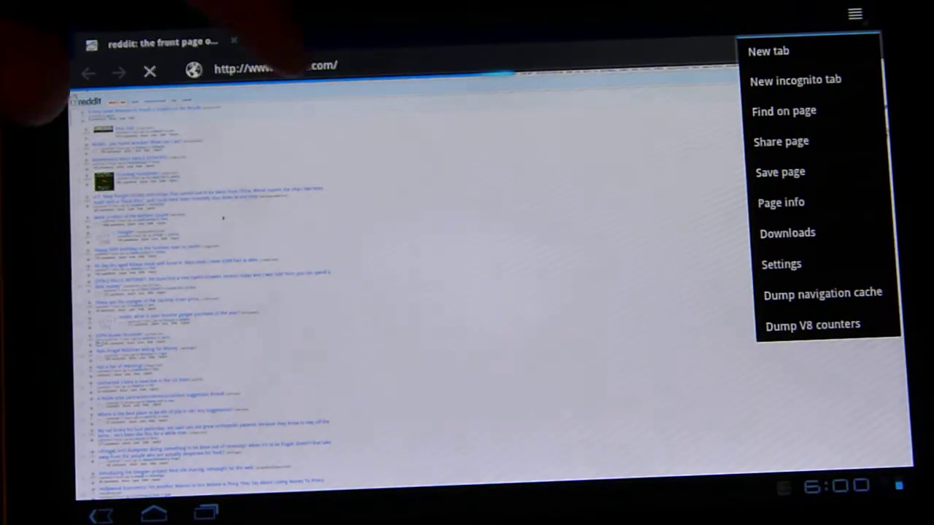